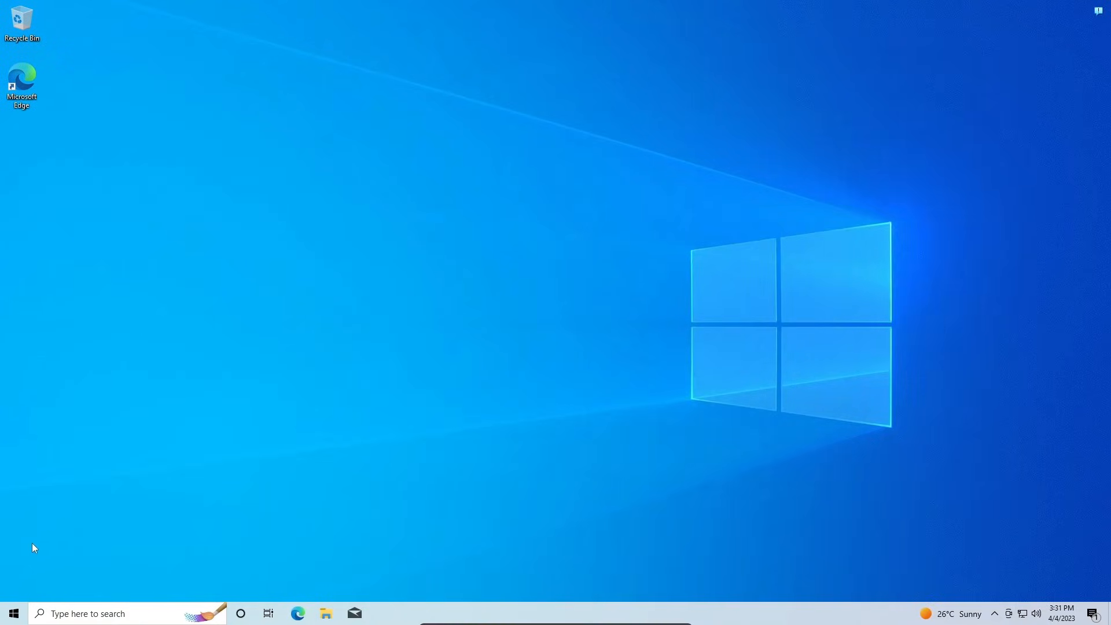
# Step: Open Settings and go to Update & Security > Recovery
pyautogui.click(13, 613)
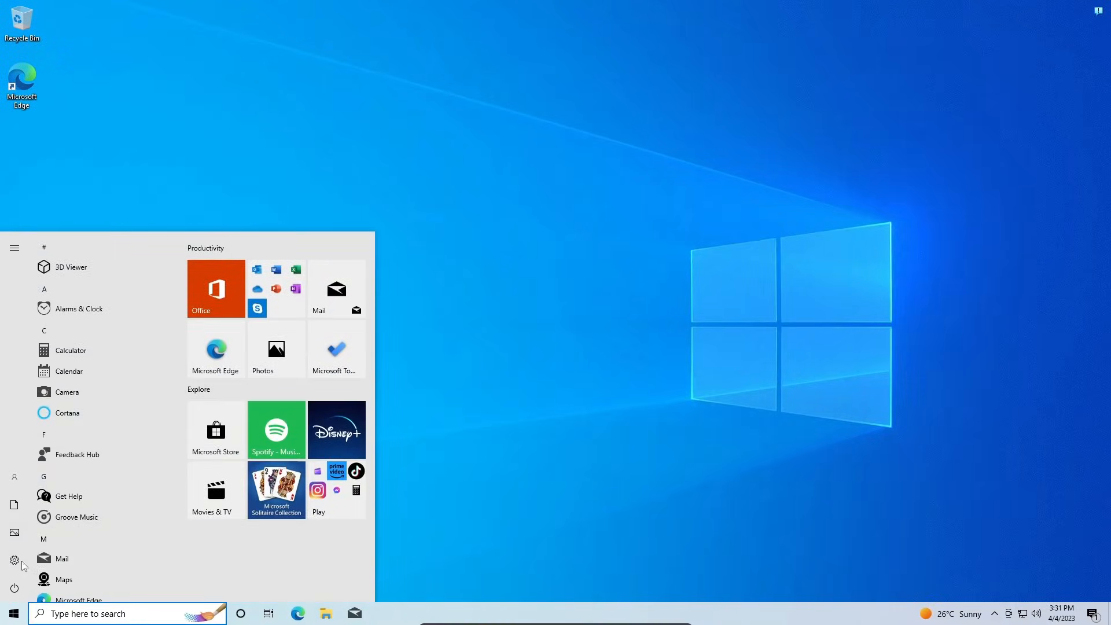
pyautogui.click(14, 561)
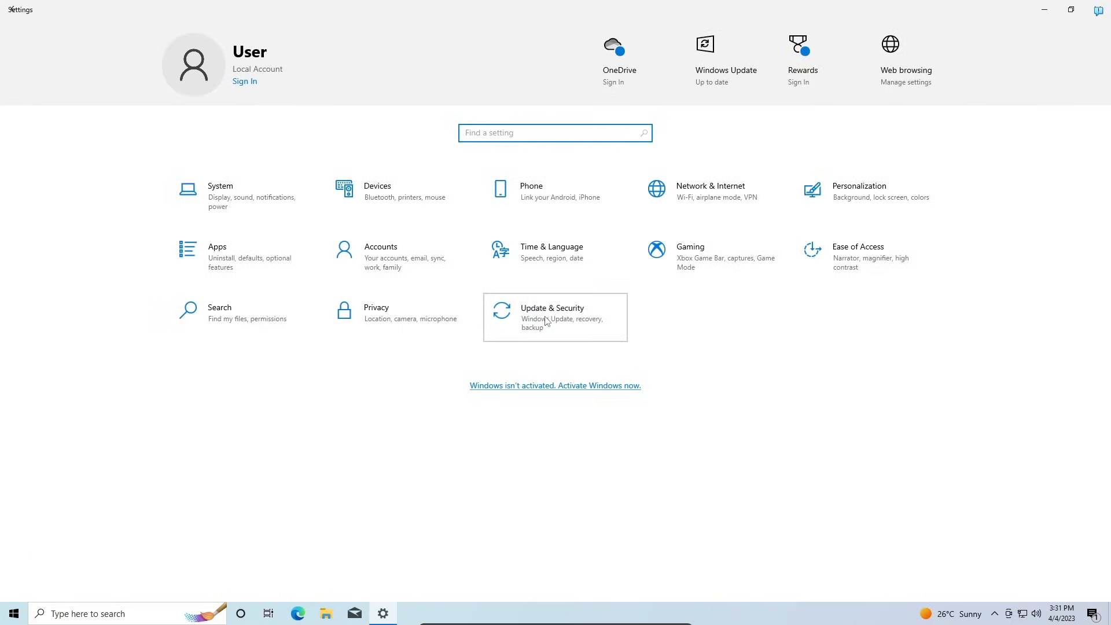
pyautogui.click(552, 316)
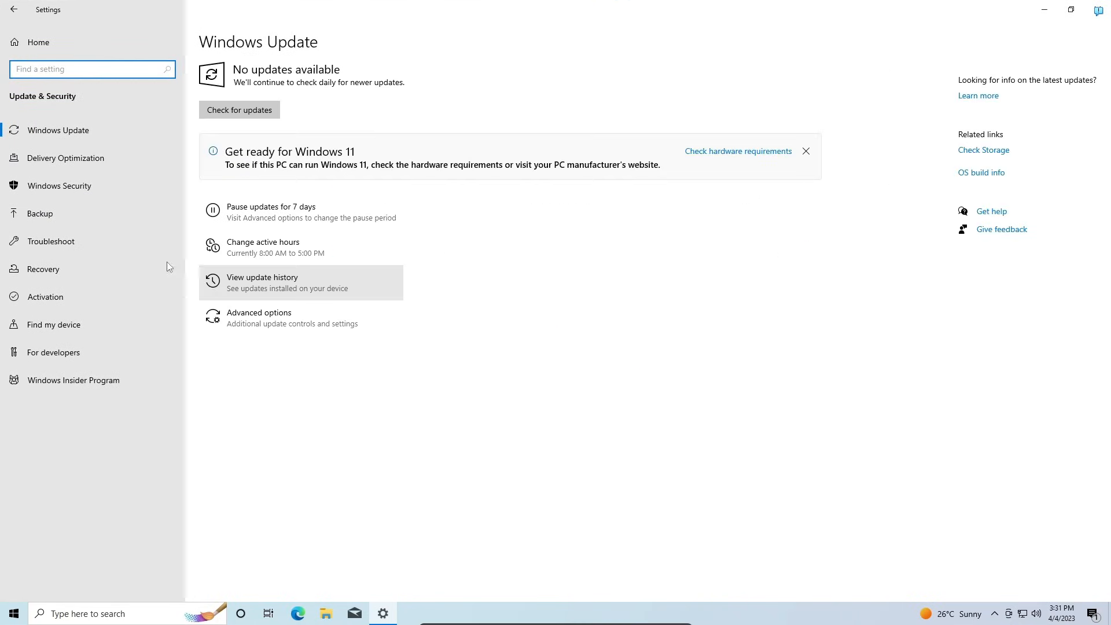
pyautogui.click(43, 268)
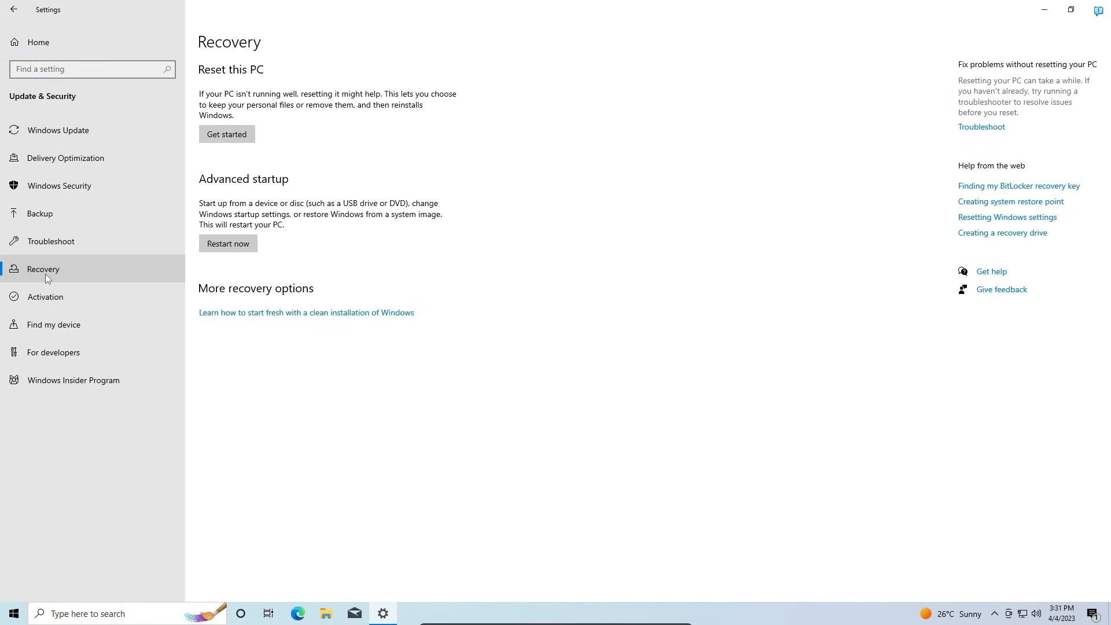
pyautogui.moveTo(208, 83)
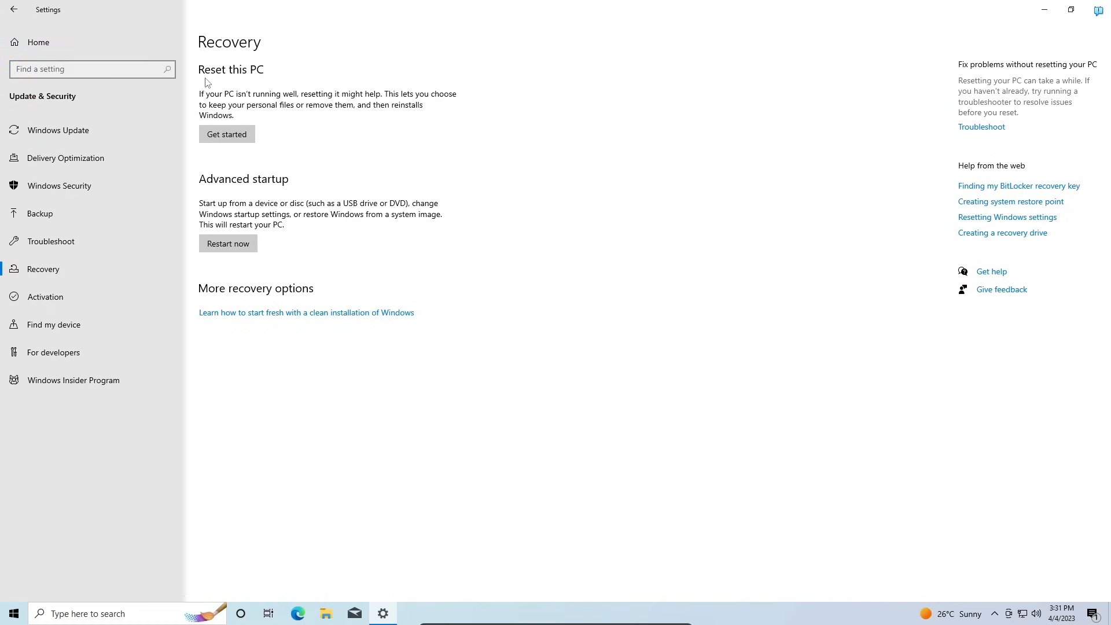
pyautogui.moveTo(213, 167)
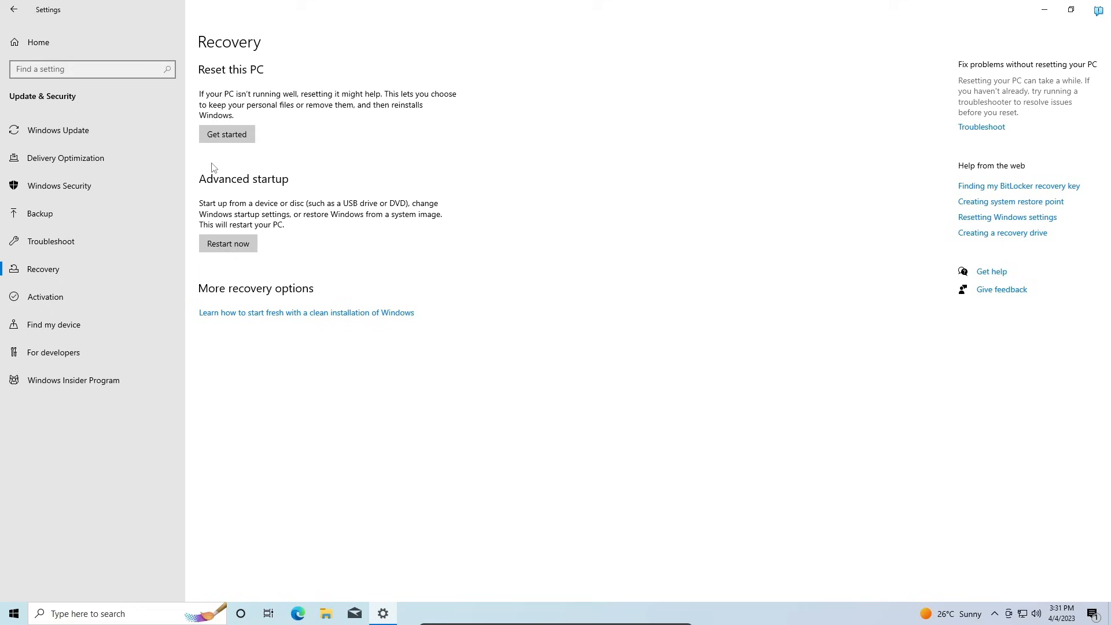
# Step: Start Reset this PC via Get started to reach the keep-files-or-remove-everything choice
pyautogui.click(226, 134)
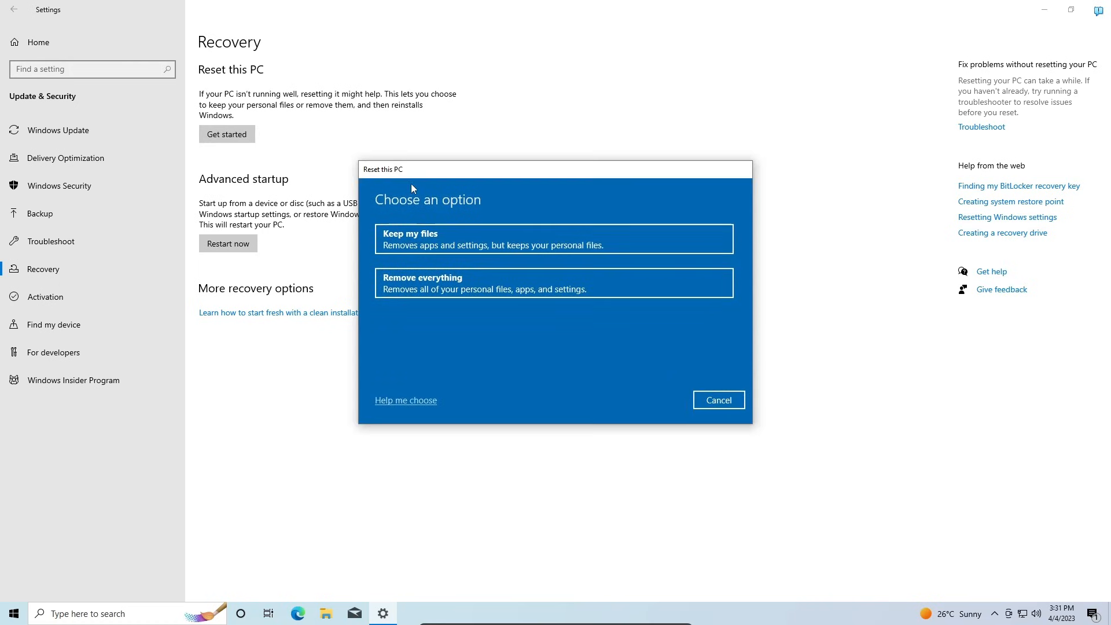
pyautogui.moveTo(460, 220)
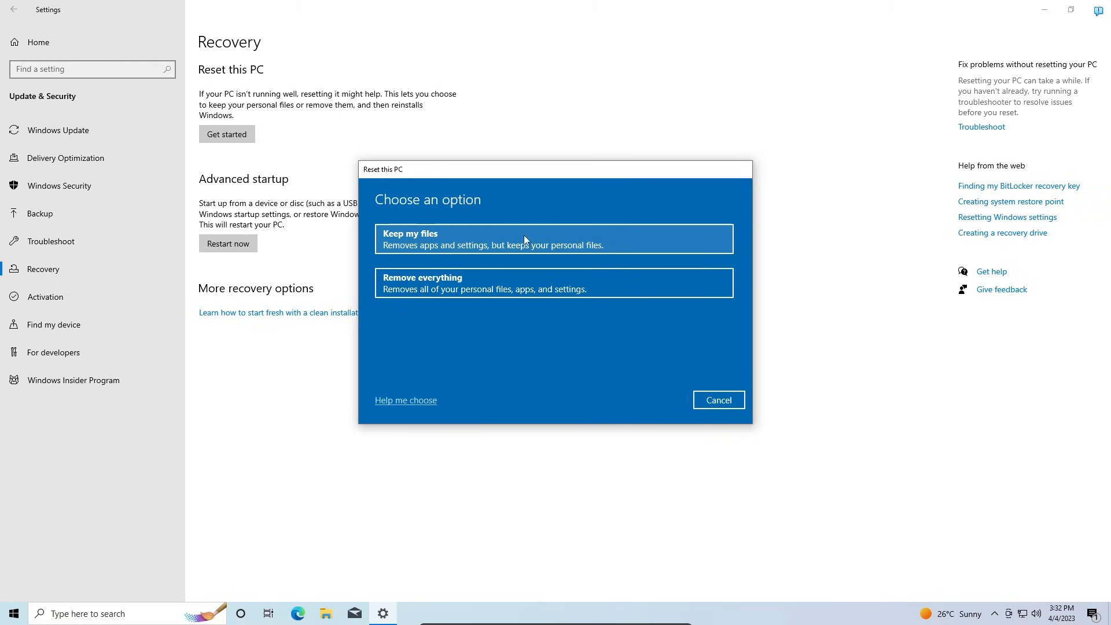
pyautogui.moveTo(622, 237)
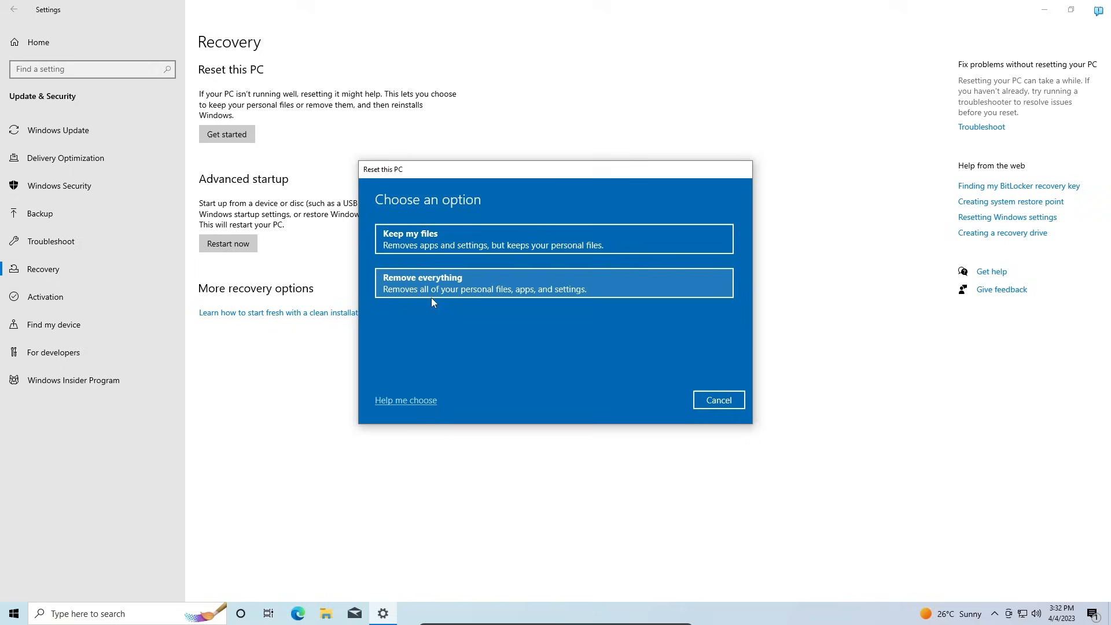
pyautogui.moveTo(515, 299)
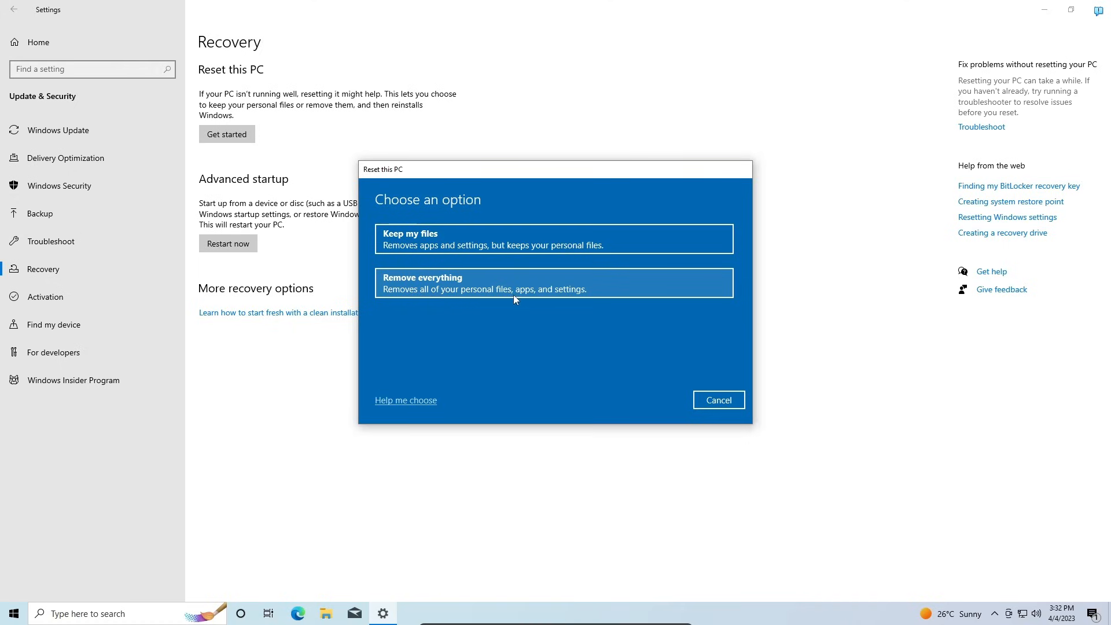
pyautogui.moveTo(576, 299)
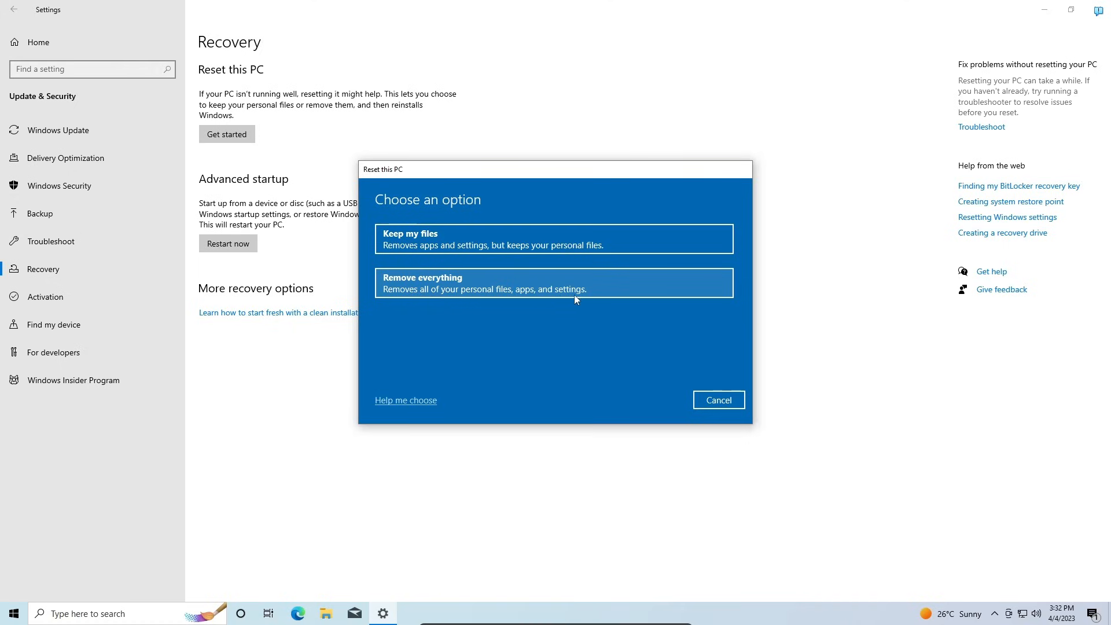
pyautogui.moveTo(550, 300)
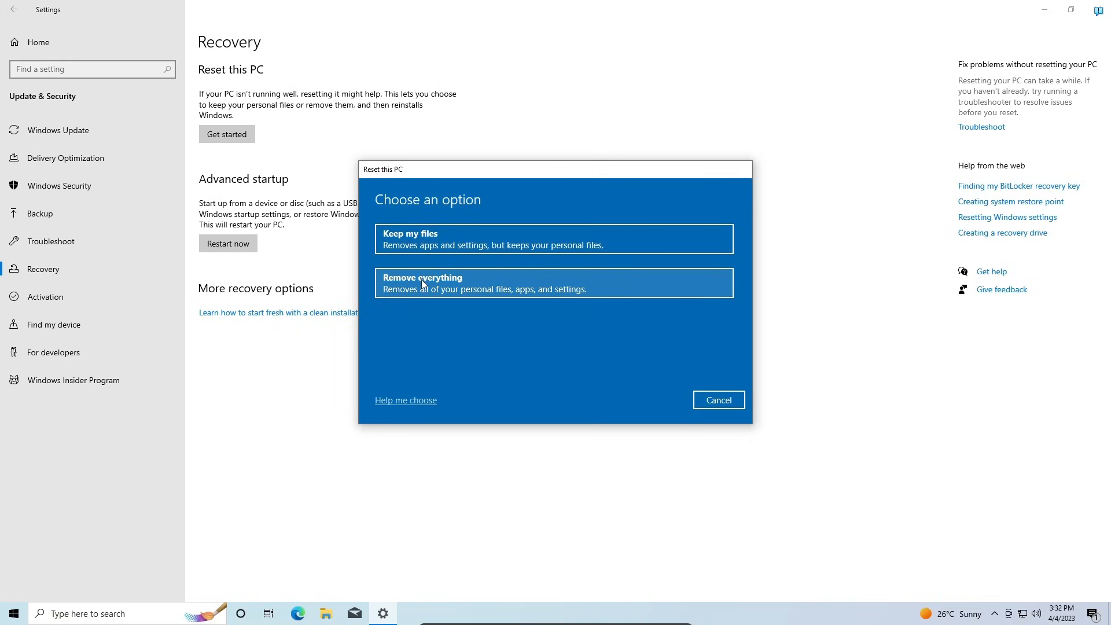
pyautogui.moveTo(403, 288)
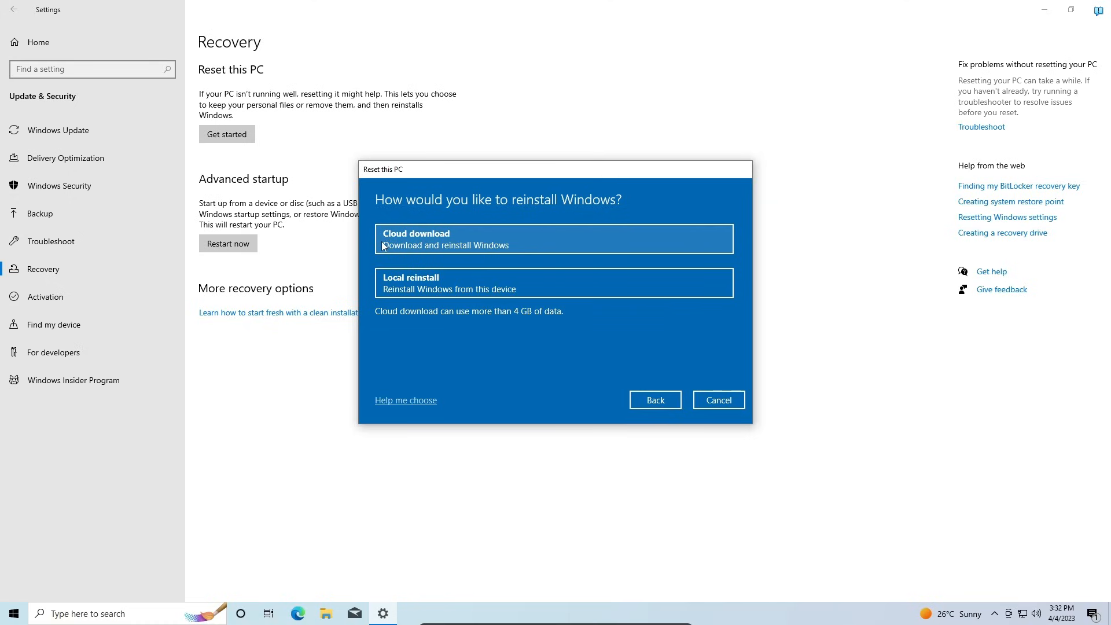
pyautogui.moveTo(446, 252)
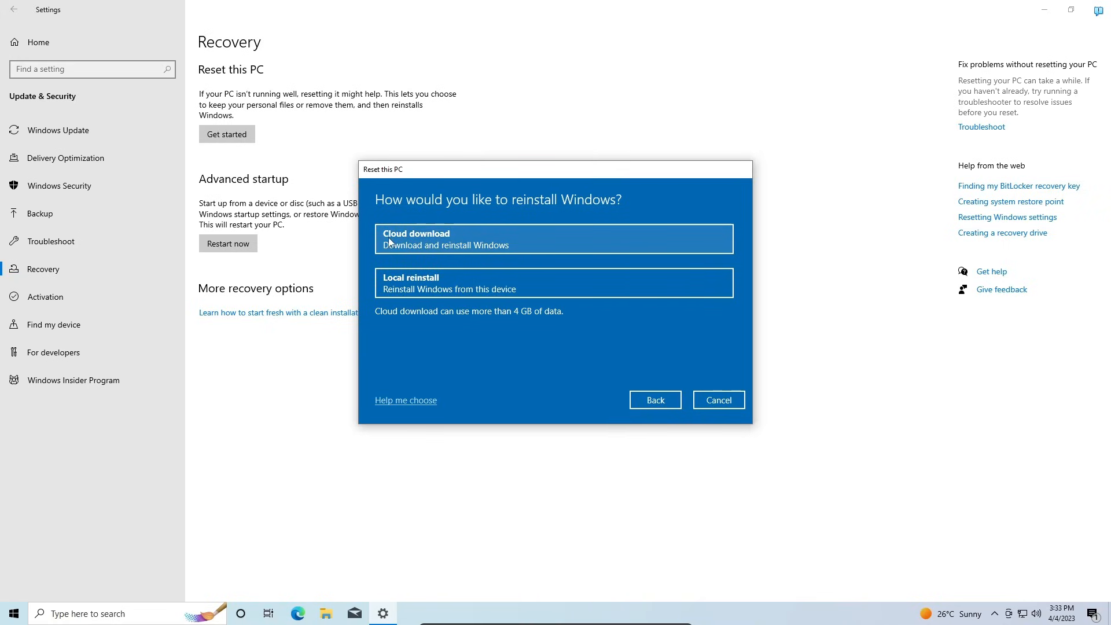
pyautogui.moveTo(486, 320)
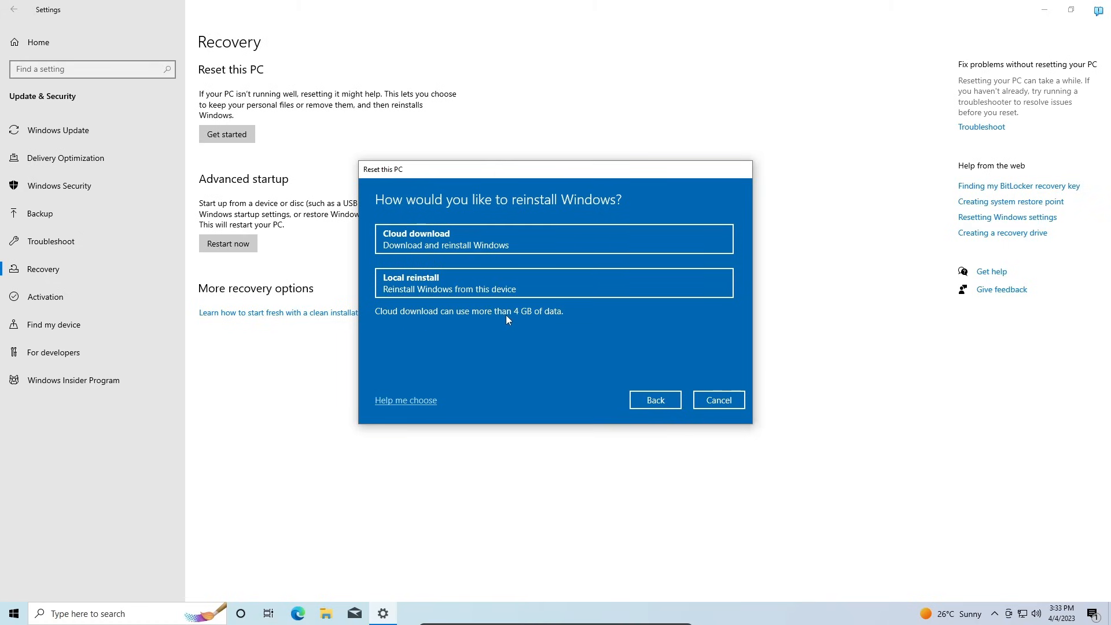
pyautogui.moveTo(472, 294)
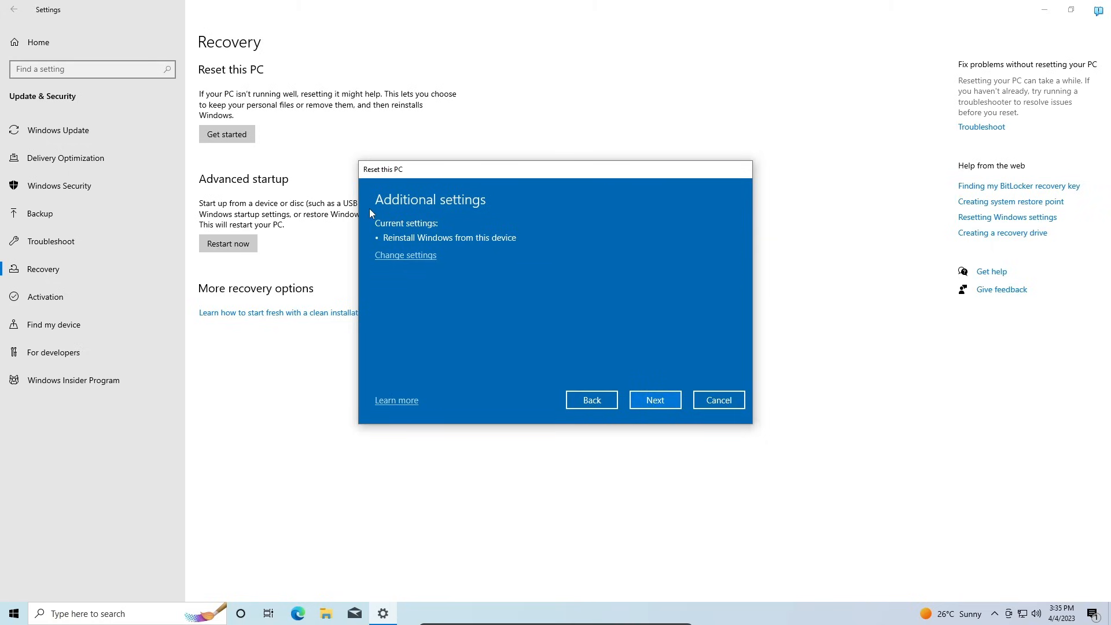
pyautogui.moveTo(445, 213)
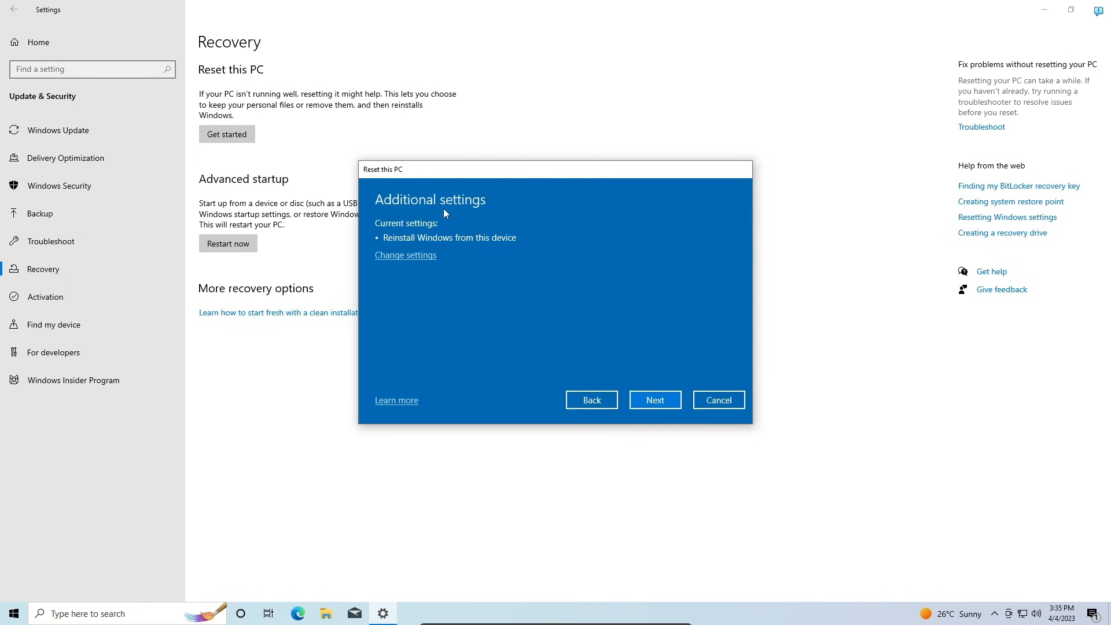
pyautogui.moveTo(435, 249)
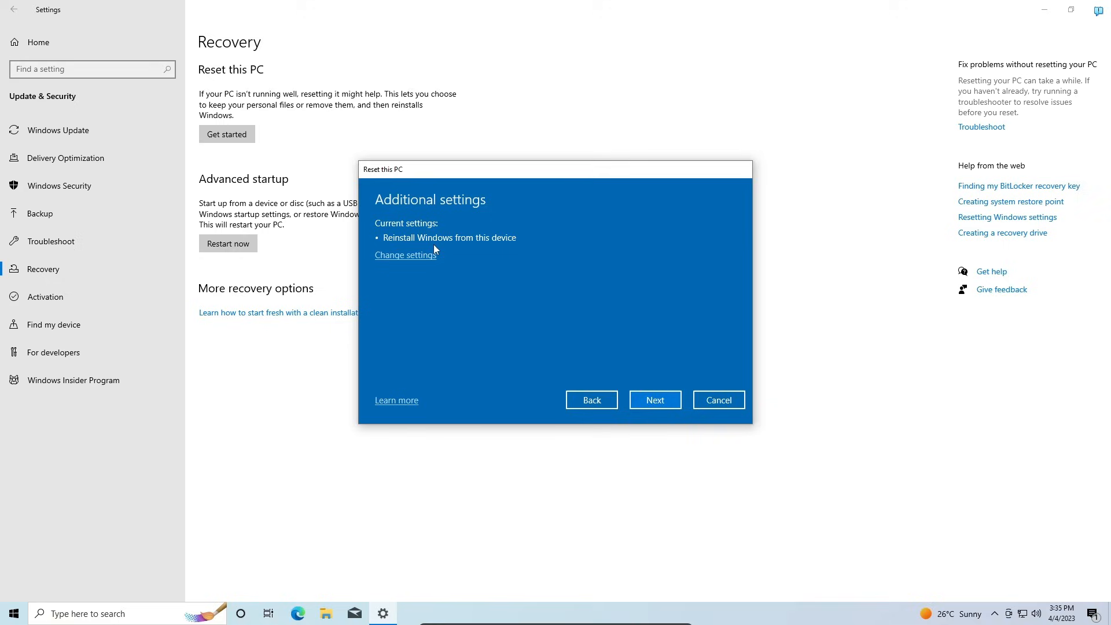
pyautogui.moveTo(528, 275)
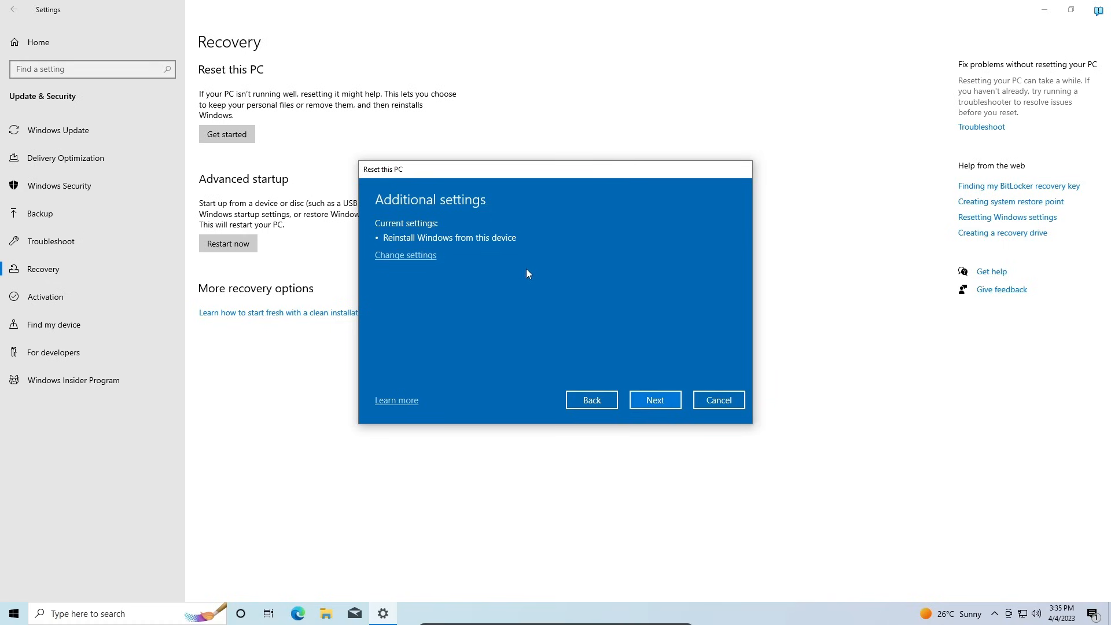
pyautogui.moveTo(571, 307)
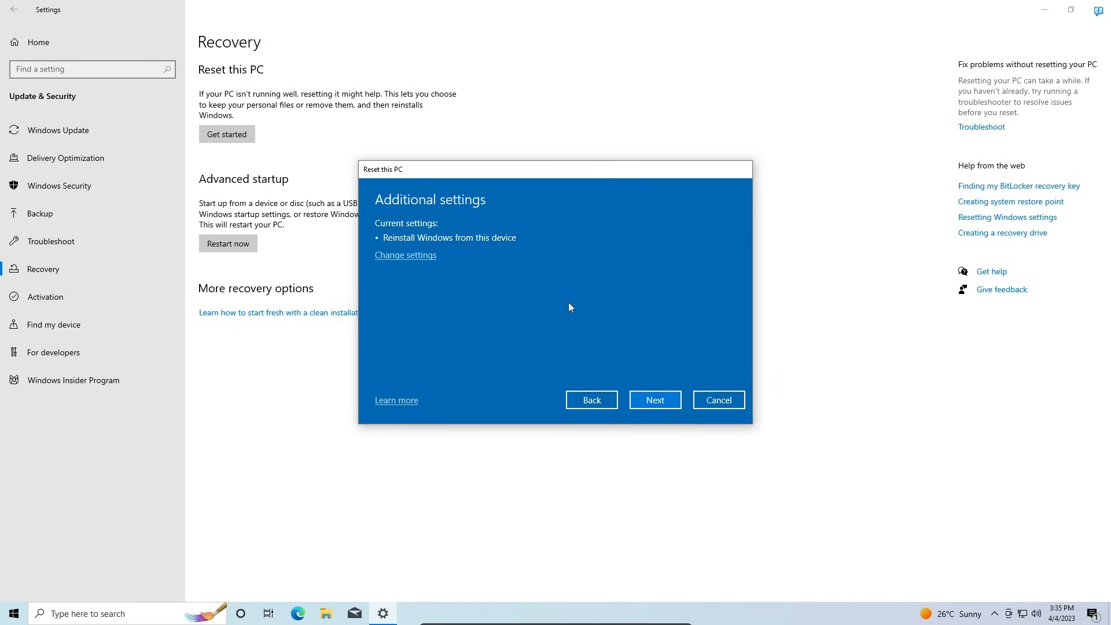
# Step: Accept the current additional reset settings and continue to the final confirmation
pyautogui.click(654, 400)
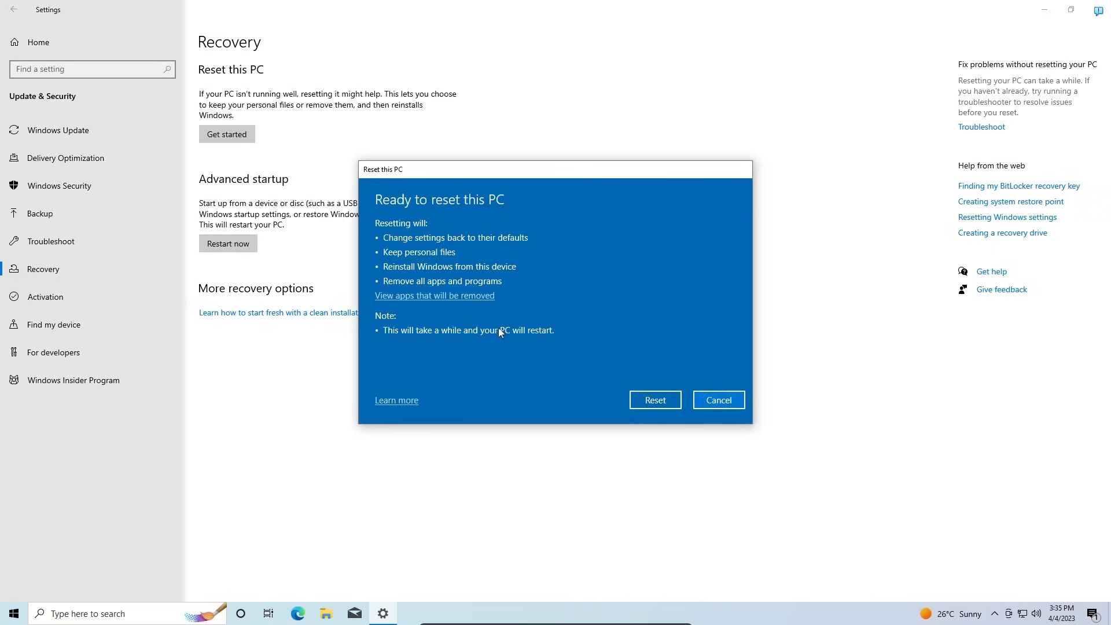
pyautogui.moveTo(379, 214)
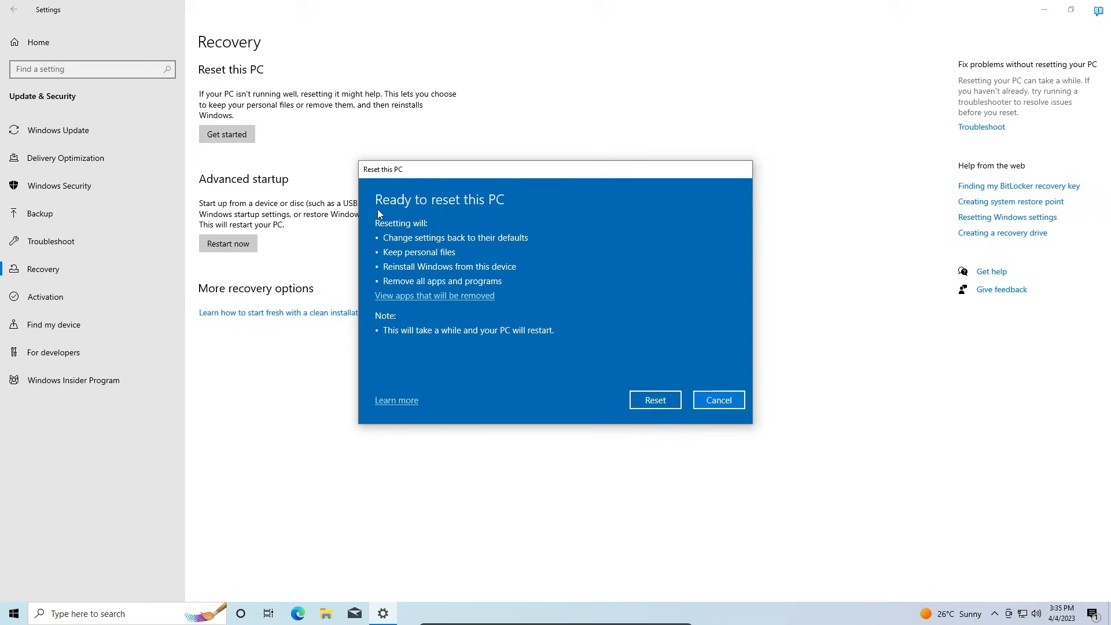
pyautogui.moveTo(365, 259)
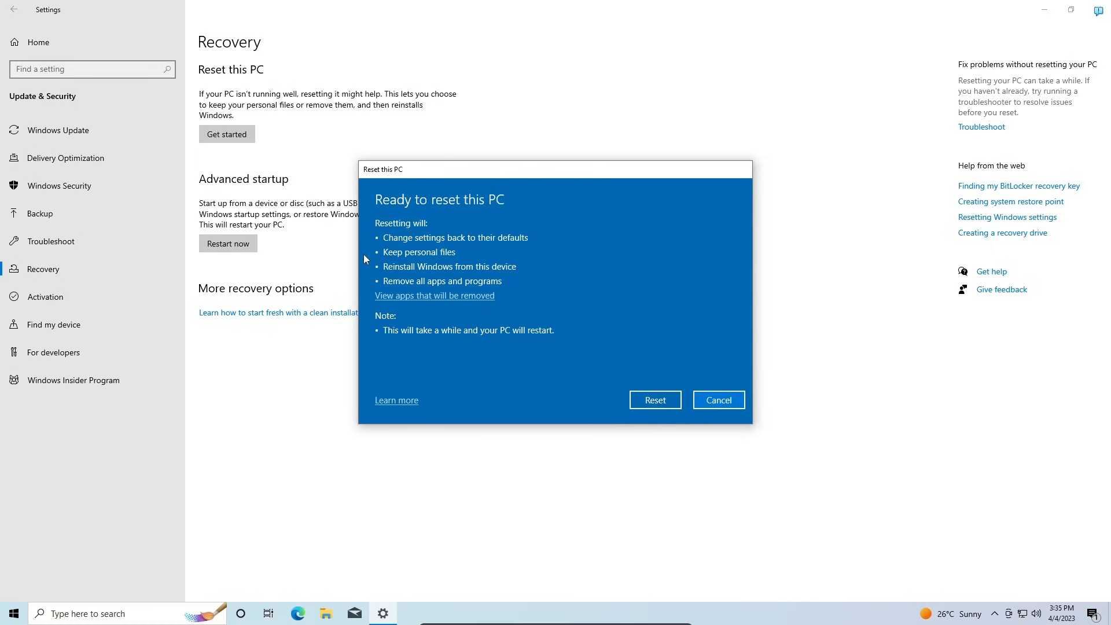
pyautogui.moveTo(374, 214)
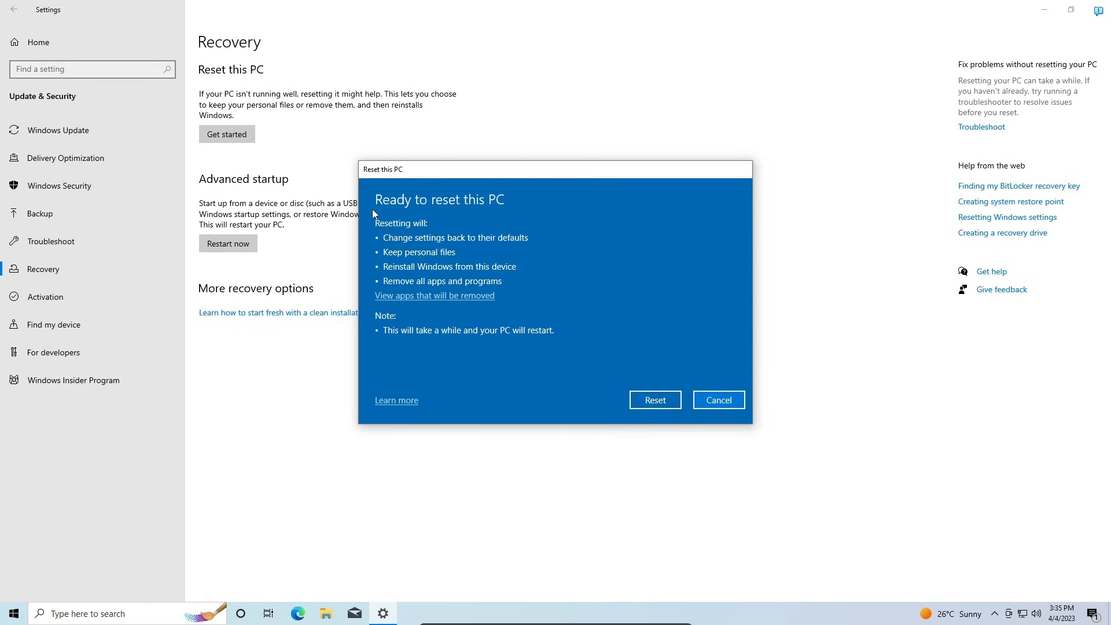
pyautogui.moveTo(388, 307)
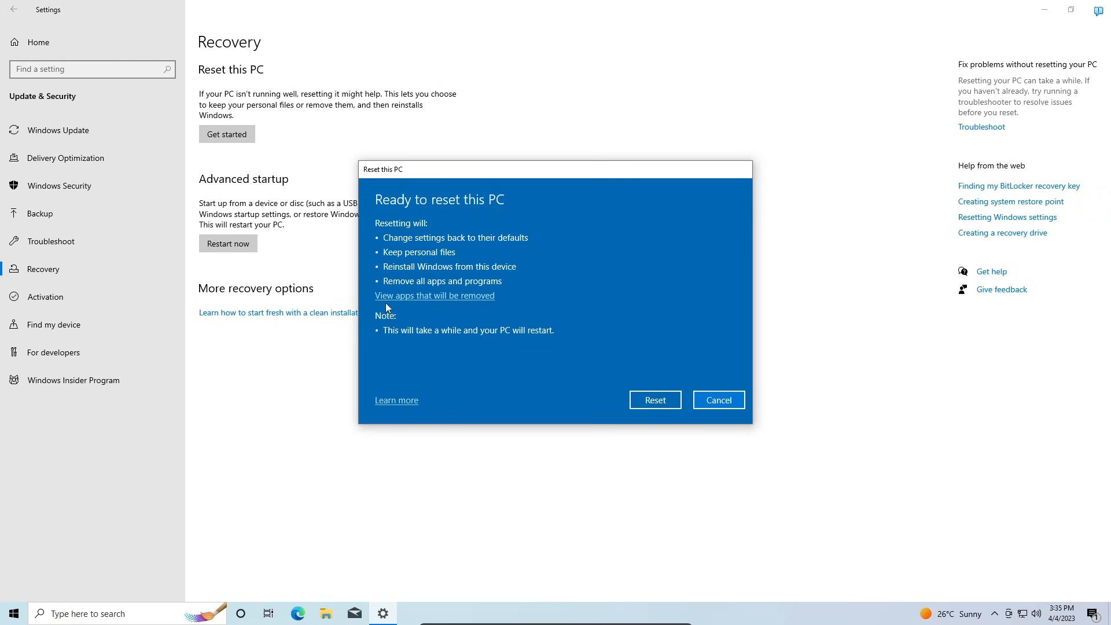
# Step: View the list of apps to be removed, go back, and cancel the reset
pyautogui.click(435, 296)
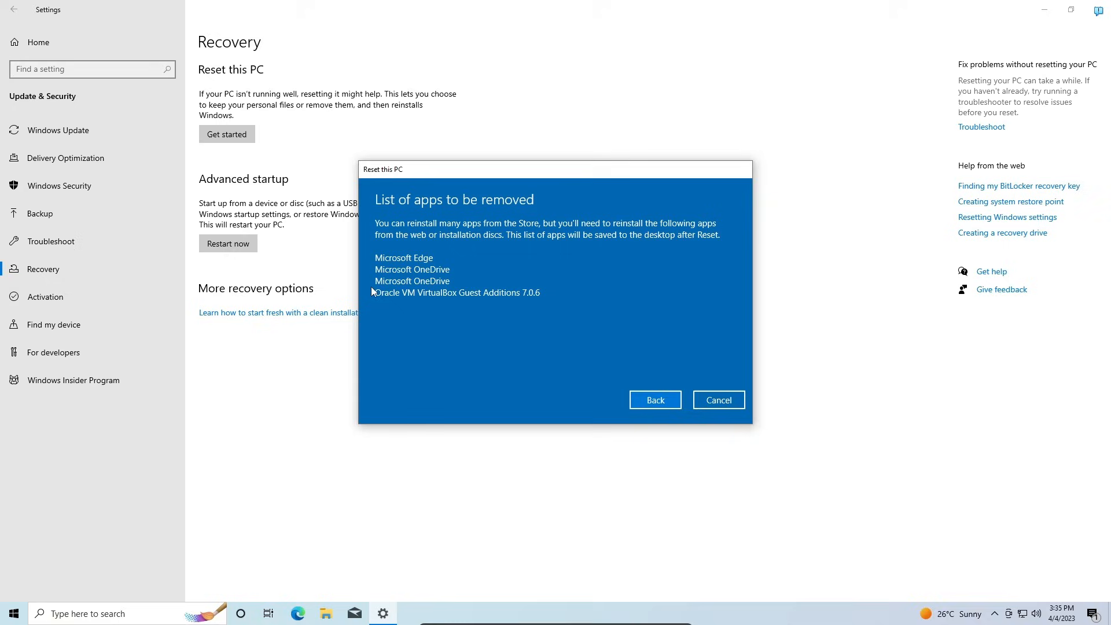
pyautogui.click(653, 400)
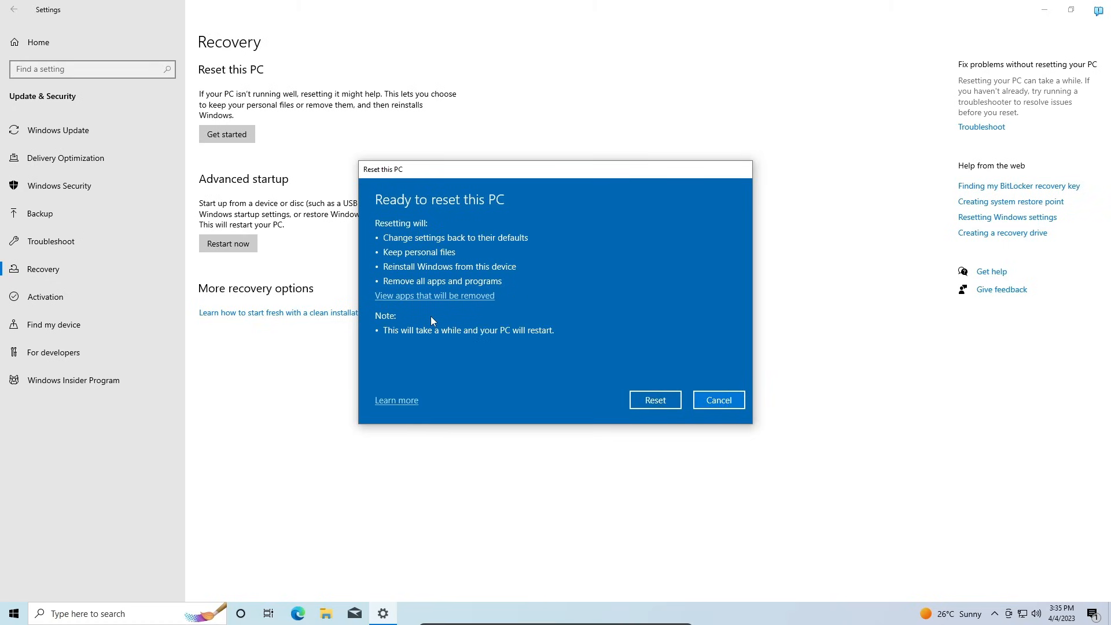
pyautogui.moveTo(533, 379)
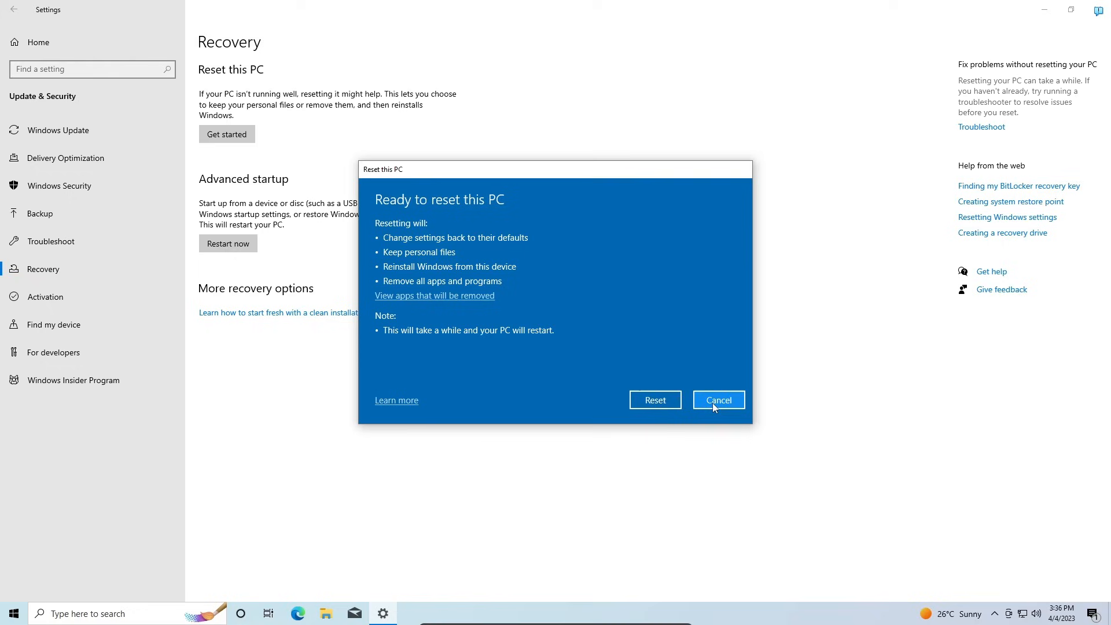
pyautogui.click(718, 400)
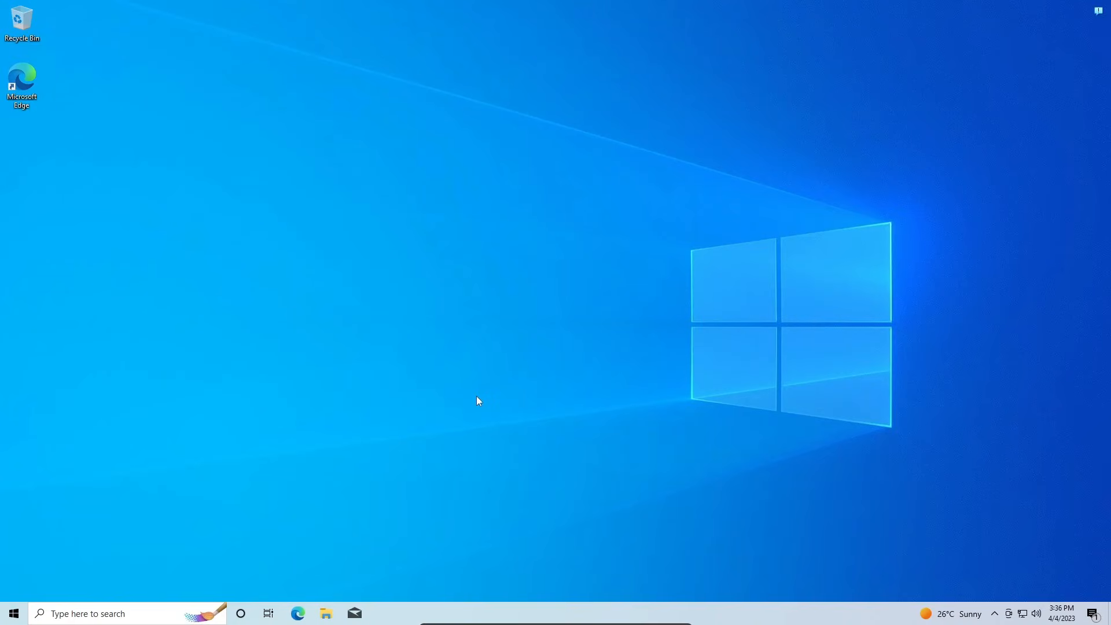
pyautogui.moveTo(473, 404)
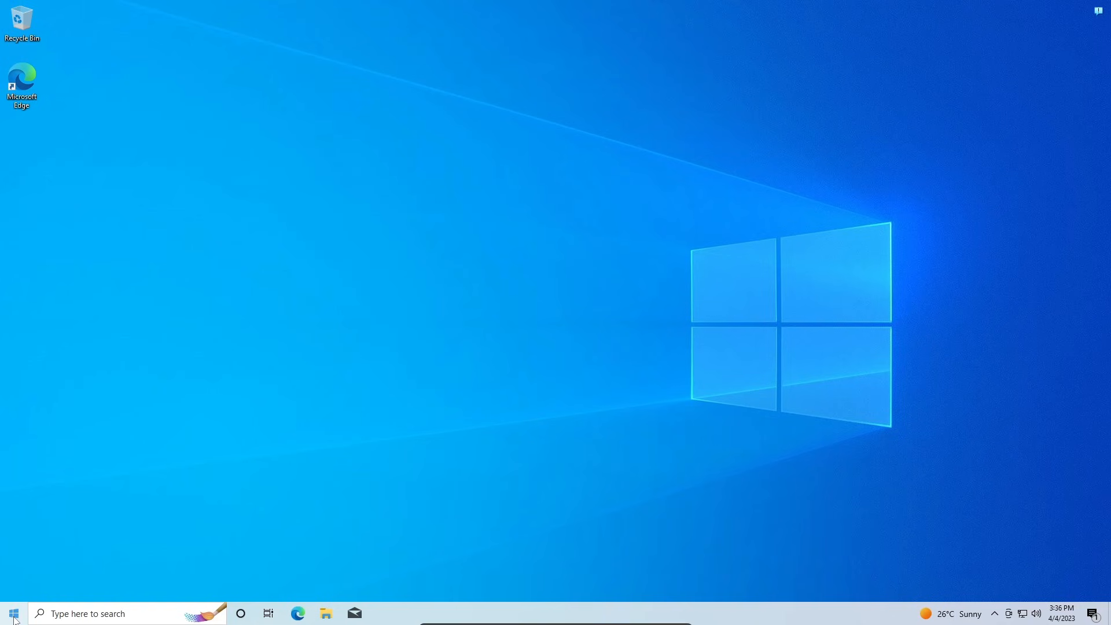
# Step: Open the Start menu power options to Shift-restart into advanced startup
pyautogui.click(10, 612)
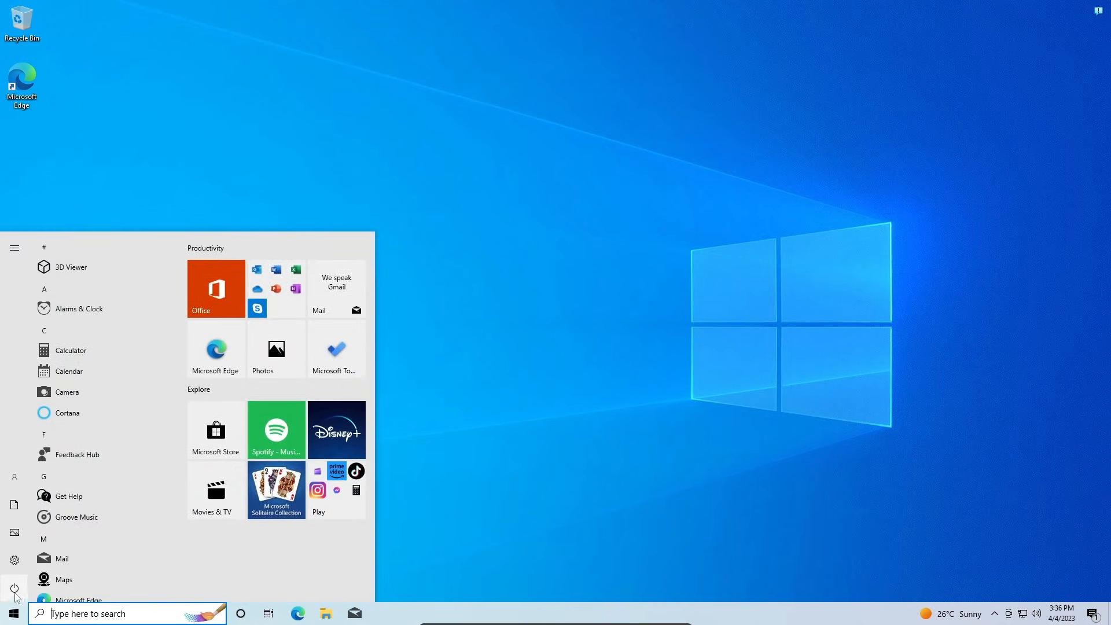
pyautogui.click(14, 588)
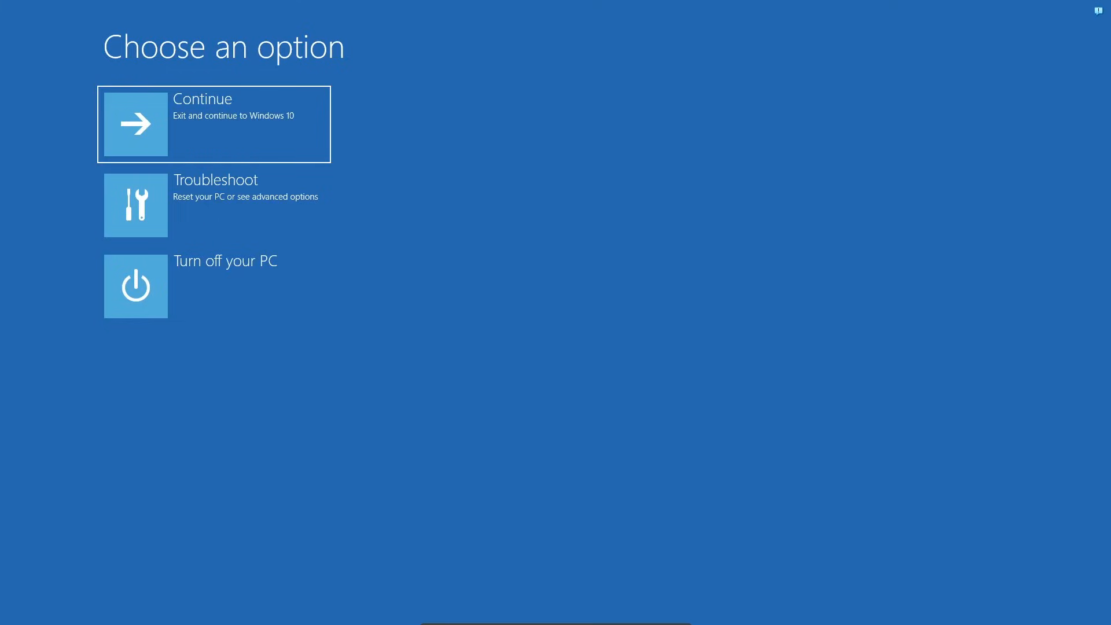
pyautogui.moveTo(299, 73)
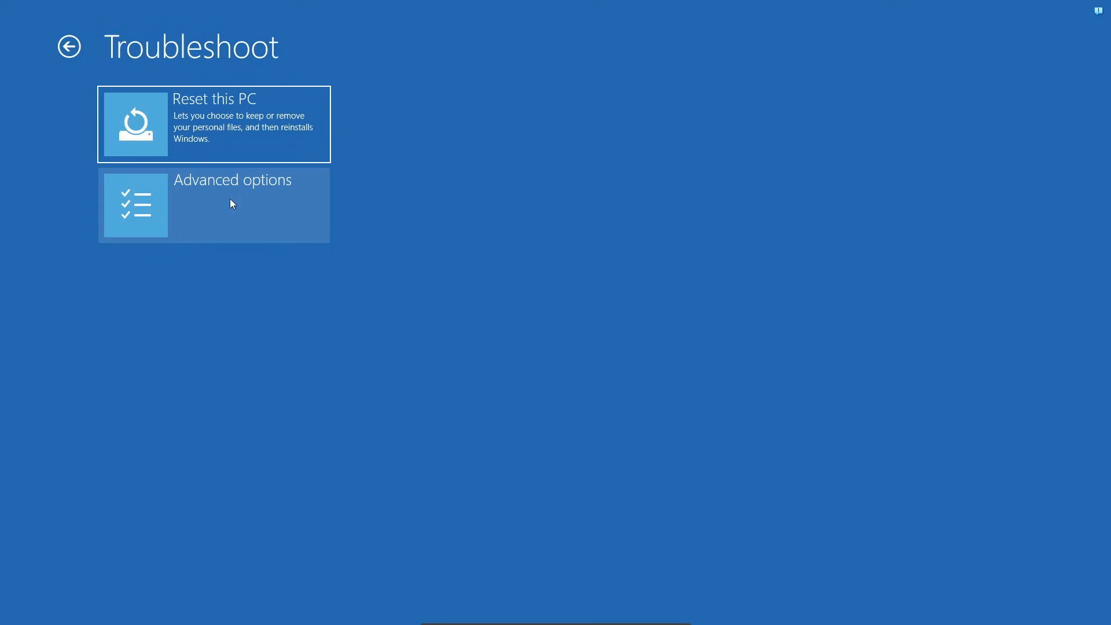
pyautogui.moveTo(164, 115)
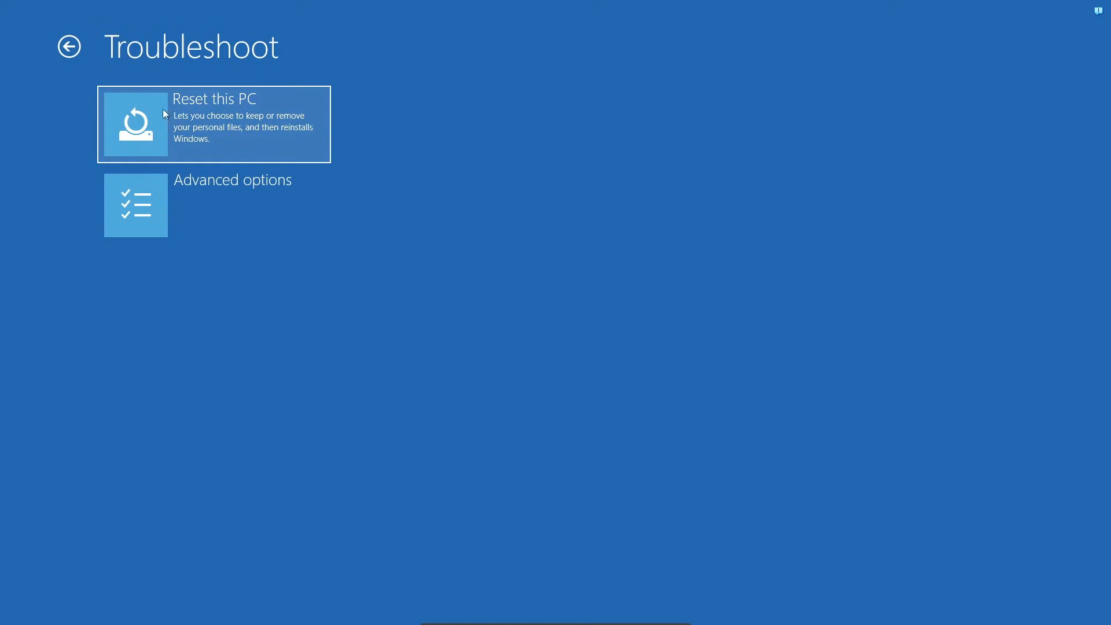
# Step: Choose Reset this PC with Keep my files in the recovery environment
pyautogui.click(213, 124)
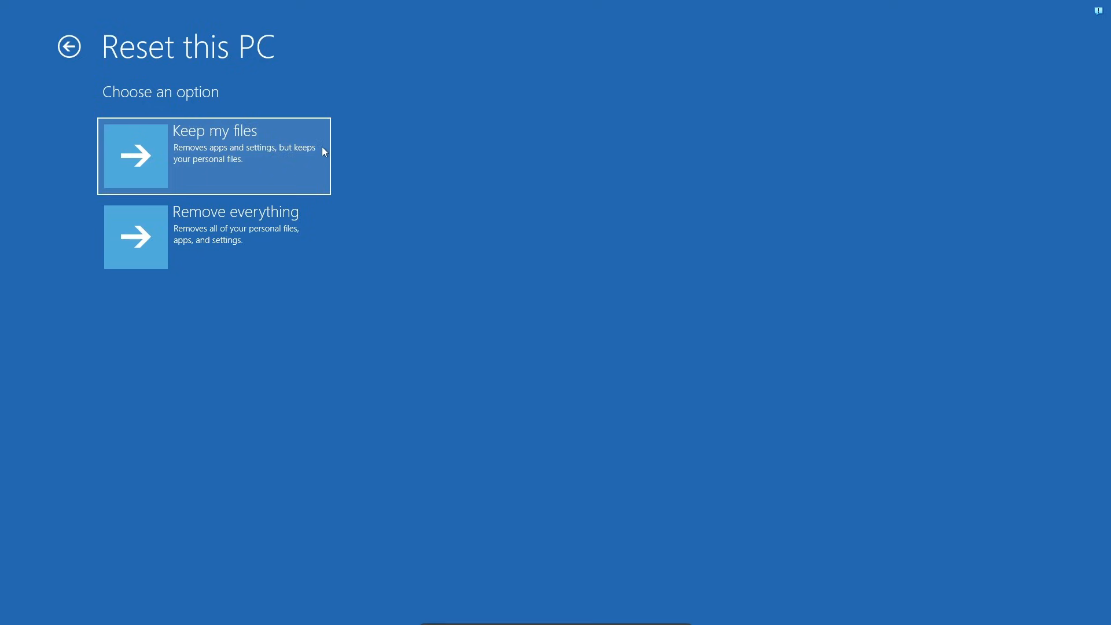
pyautogui.click(212, 155)
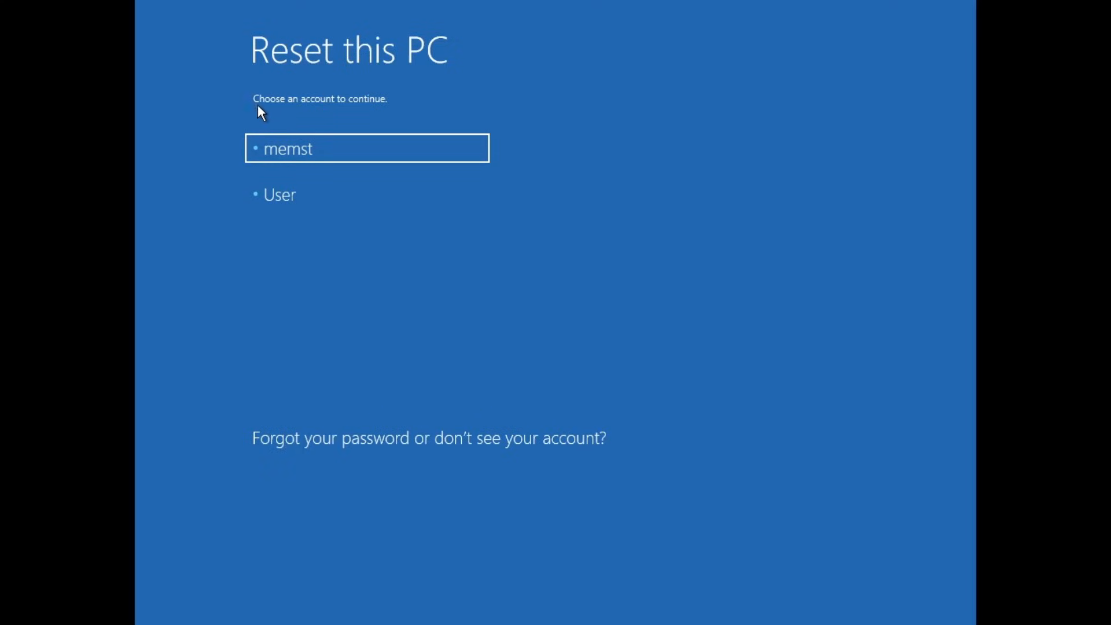
pyautogui.moveTo(307, 279)
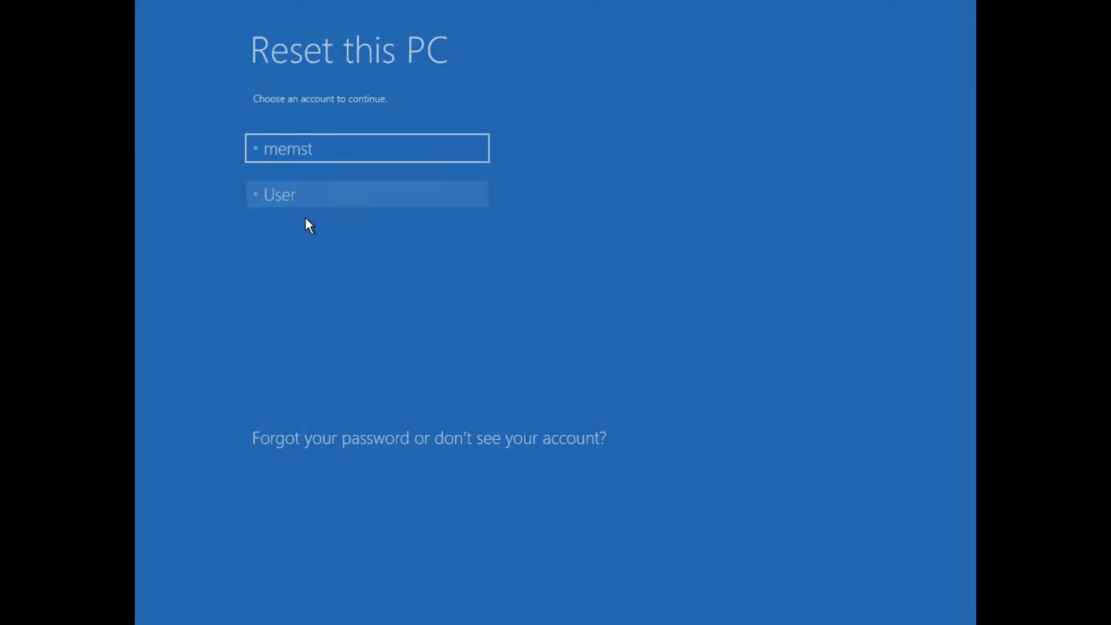
# Step: Sign in as the User account with a blank password and continue
pyautogui.click(367, 194)
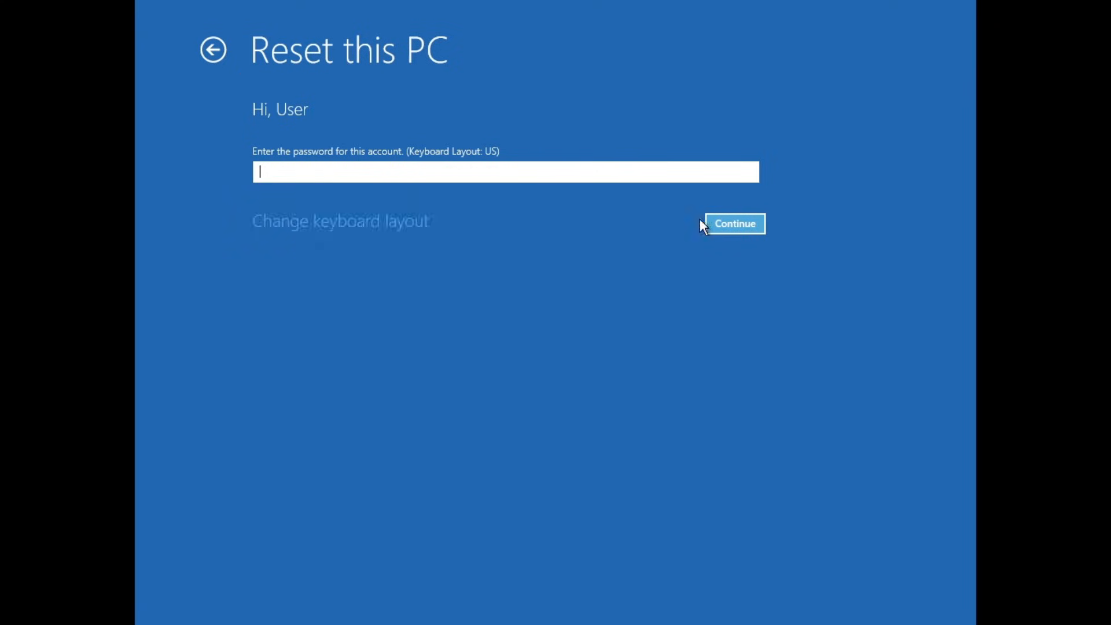
pyautogui.click(735, 223)
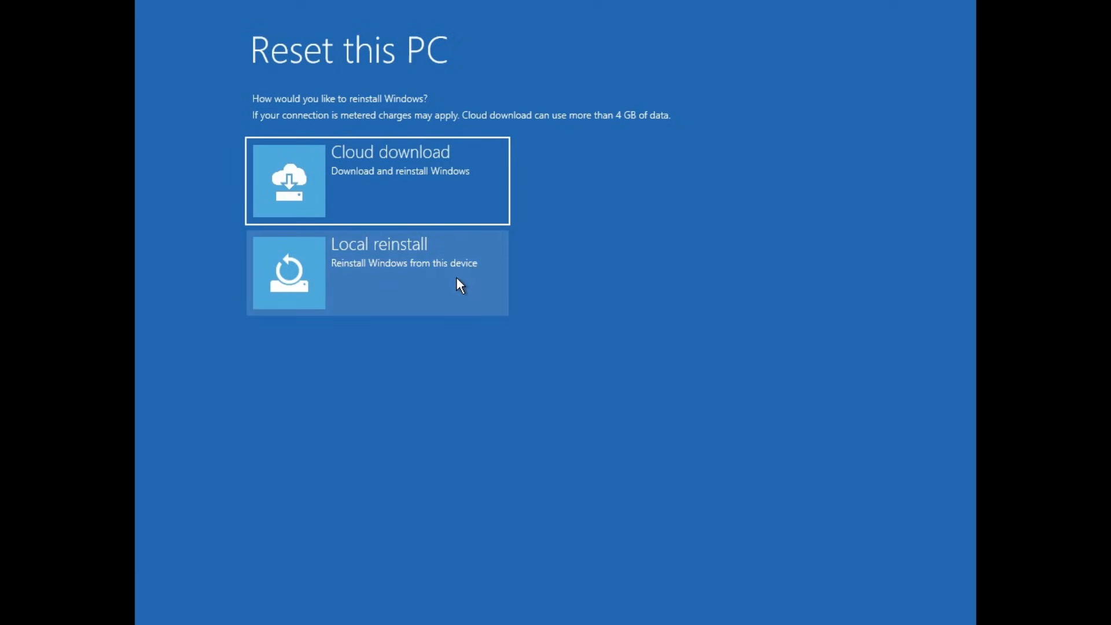
# Step: Choose Local reinstall to reach the 'Are you ready to reset this device?' screen
pyautogui.click(378, 272)
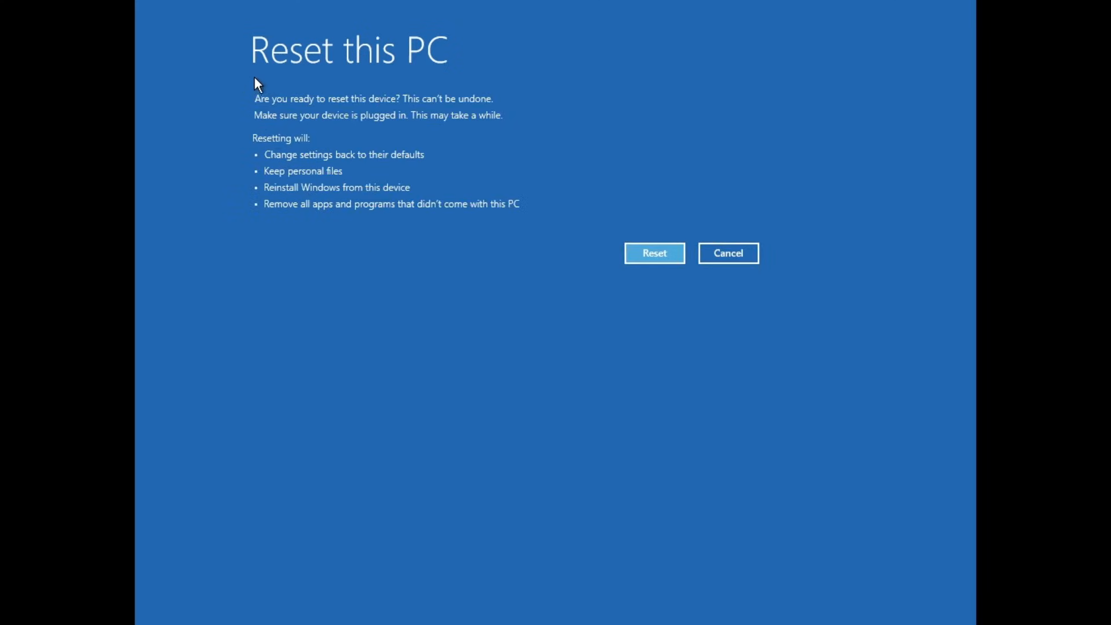
pyautogui.moveTo(548, 198)
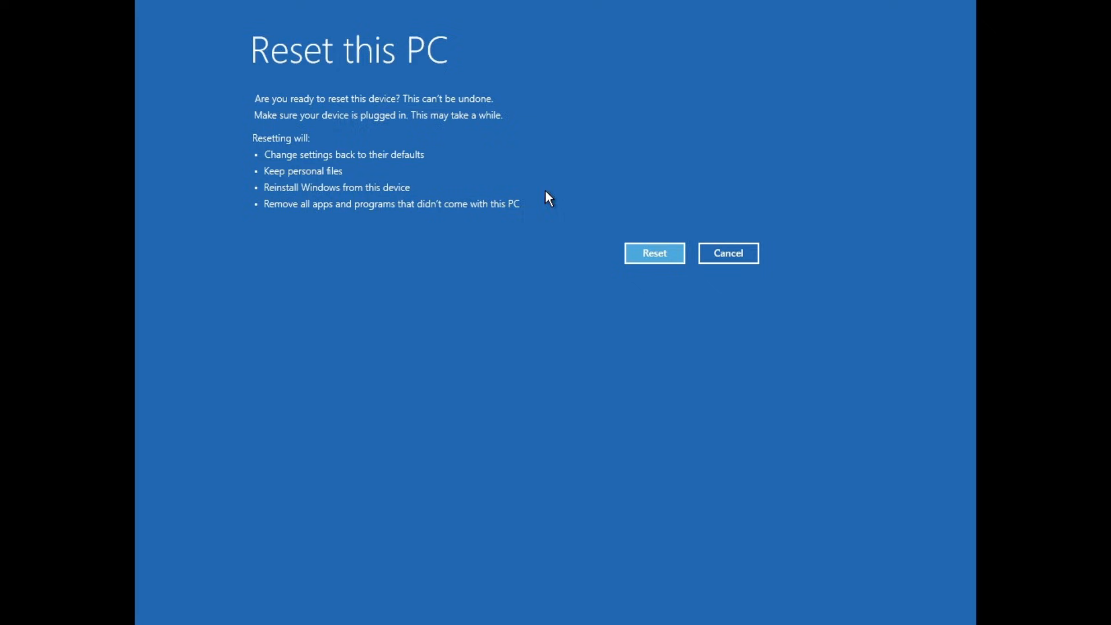
pyautogui.moveTo(266, 234)
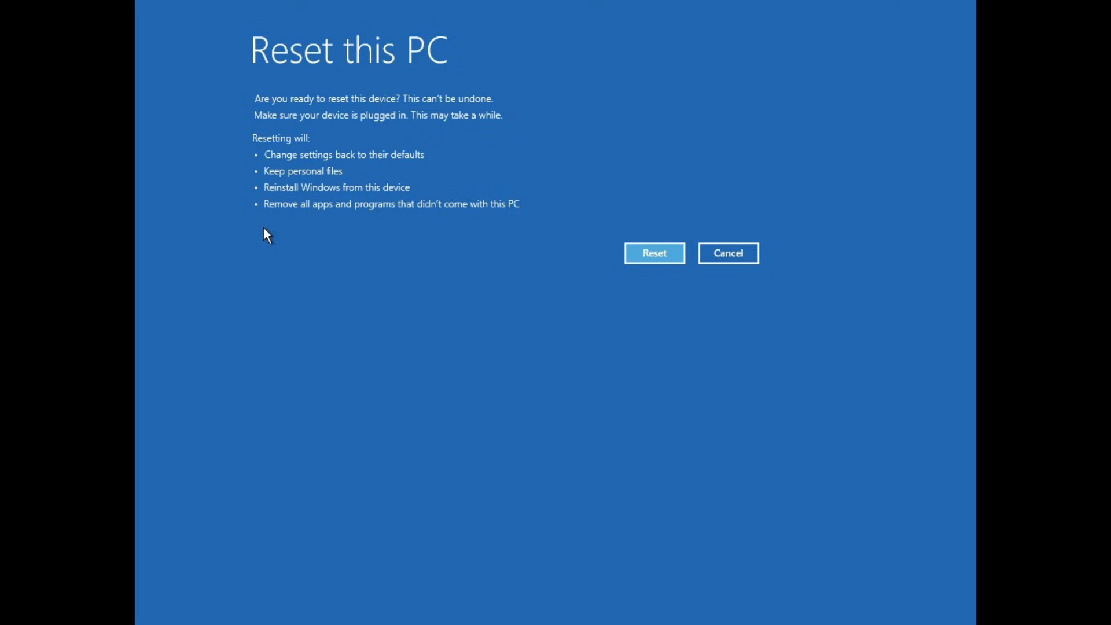
pyautogui.moveTo(266, 227)
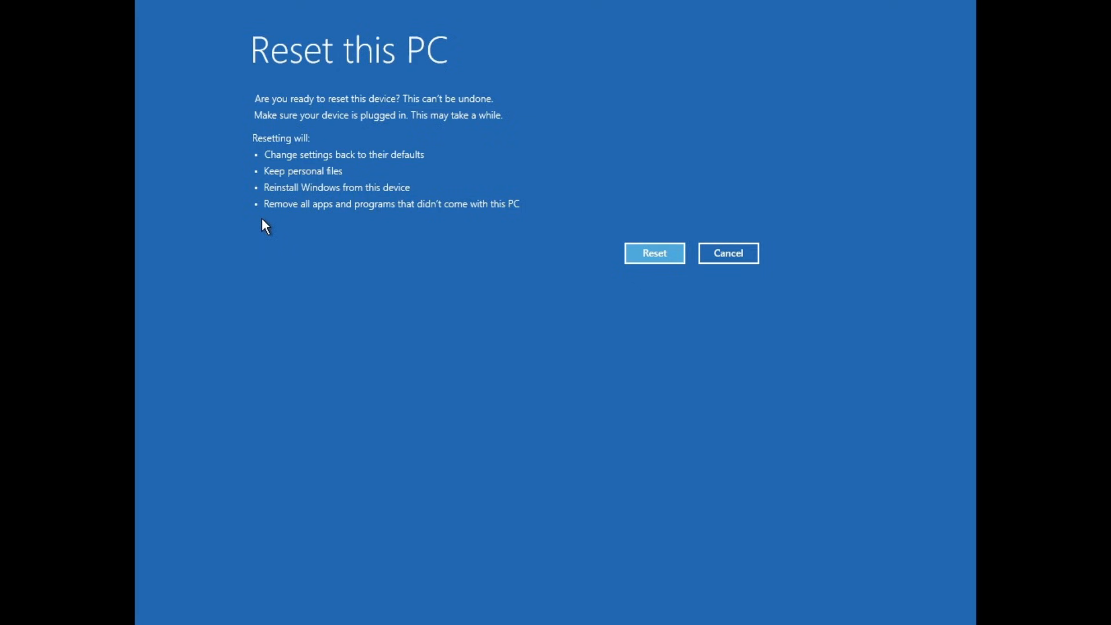